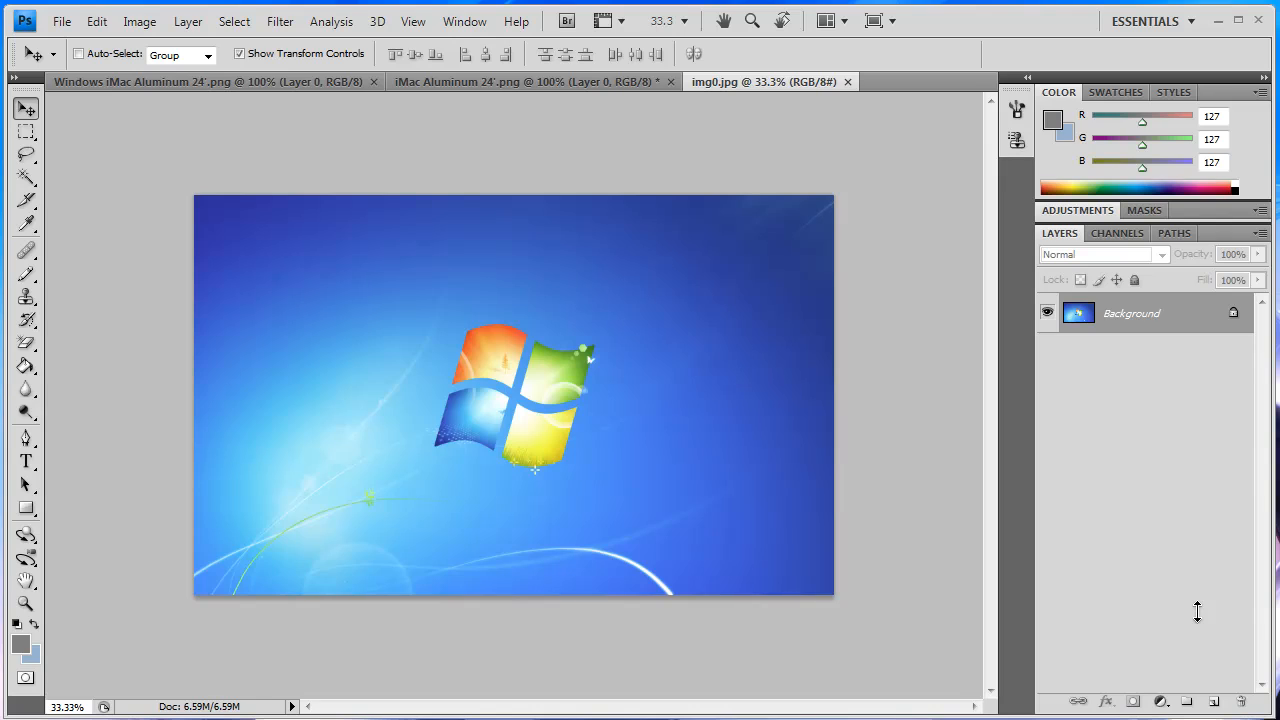
pyautogui.moveTo(1128, 556)
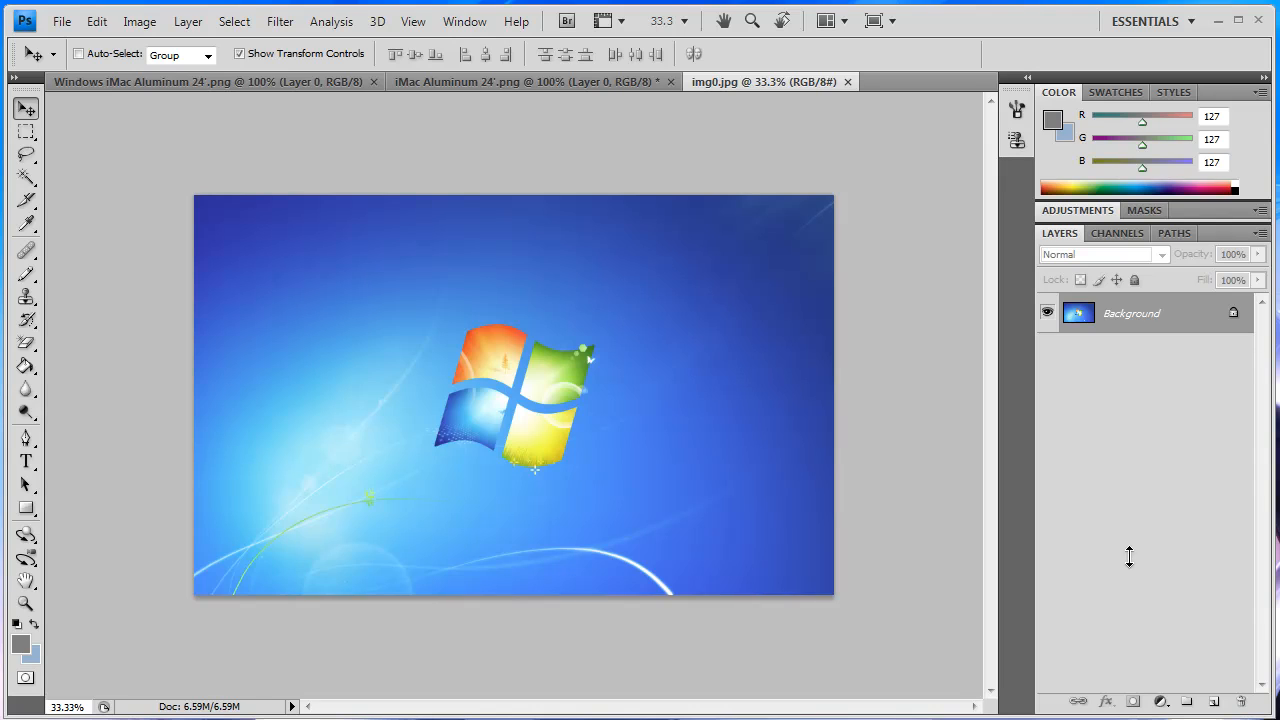
pyautogui.moveTo(596, 436)
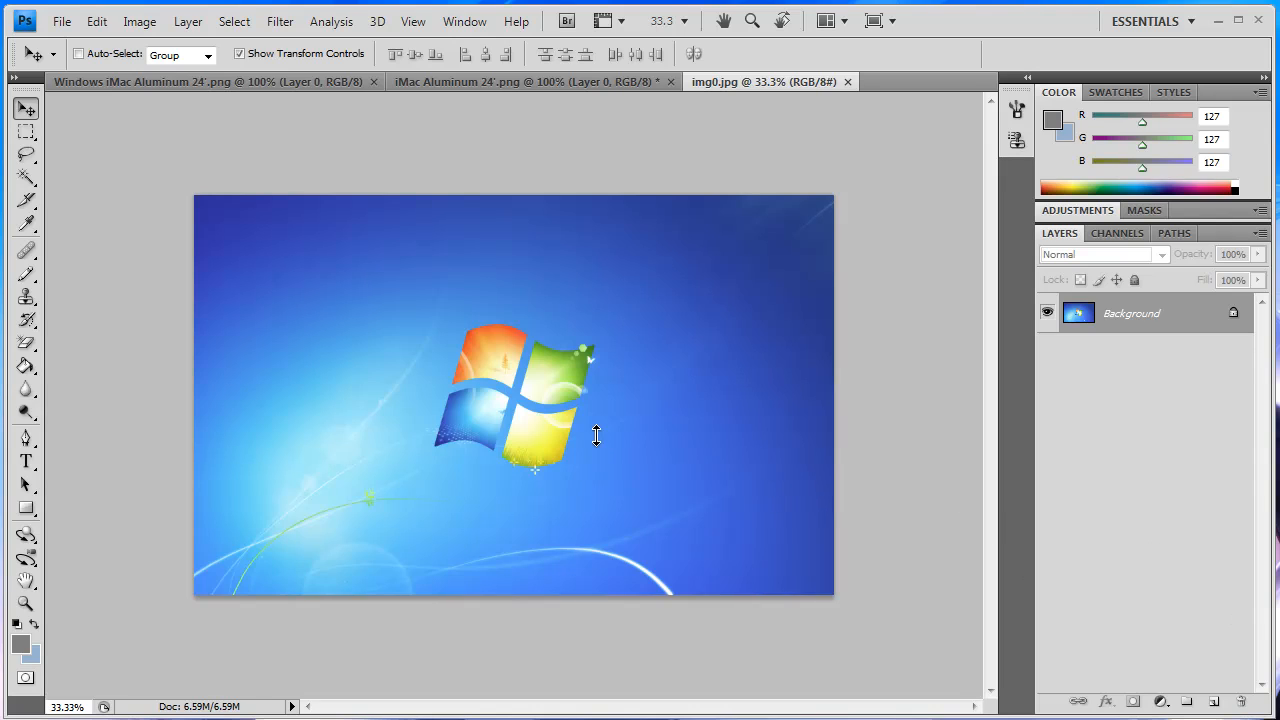
pyautogui.moveTo(760, 544)
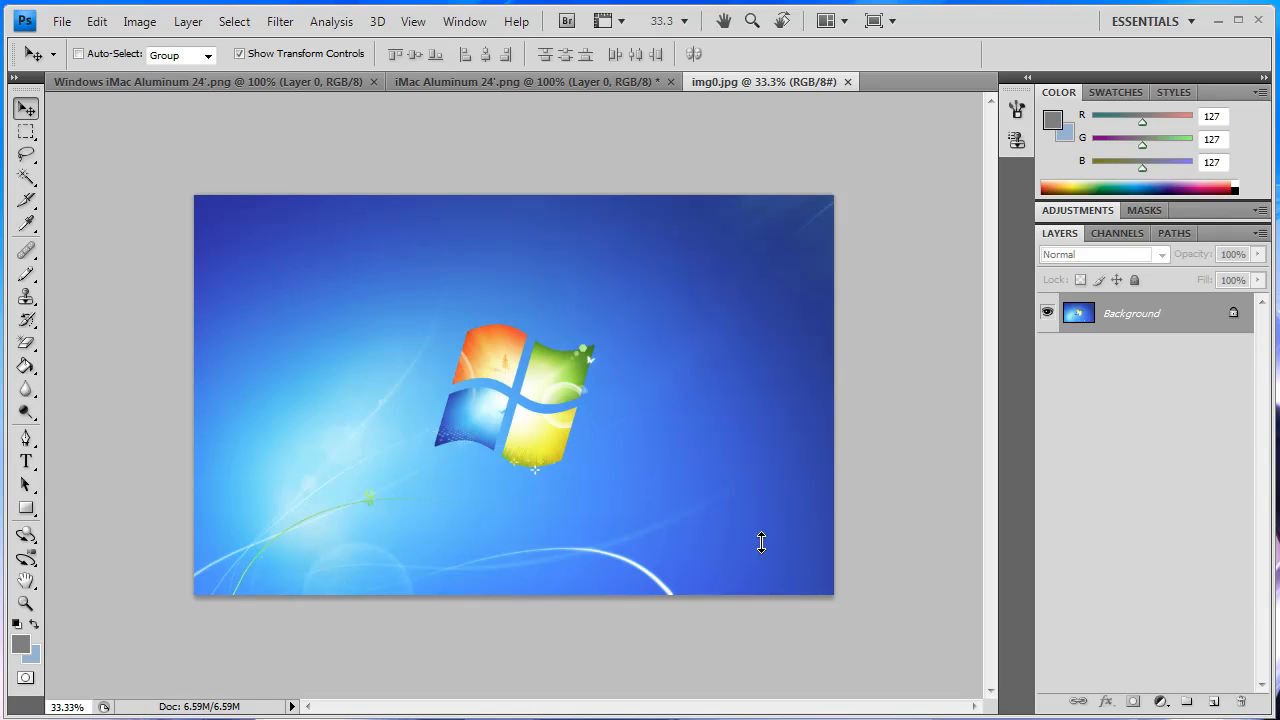
pyautogui.moveTo(1190, 680)
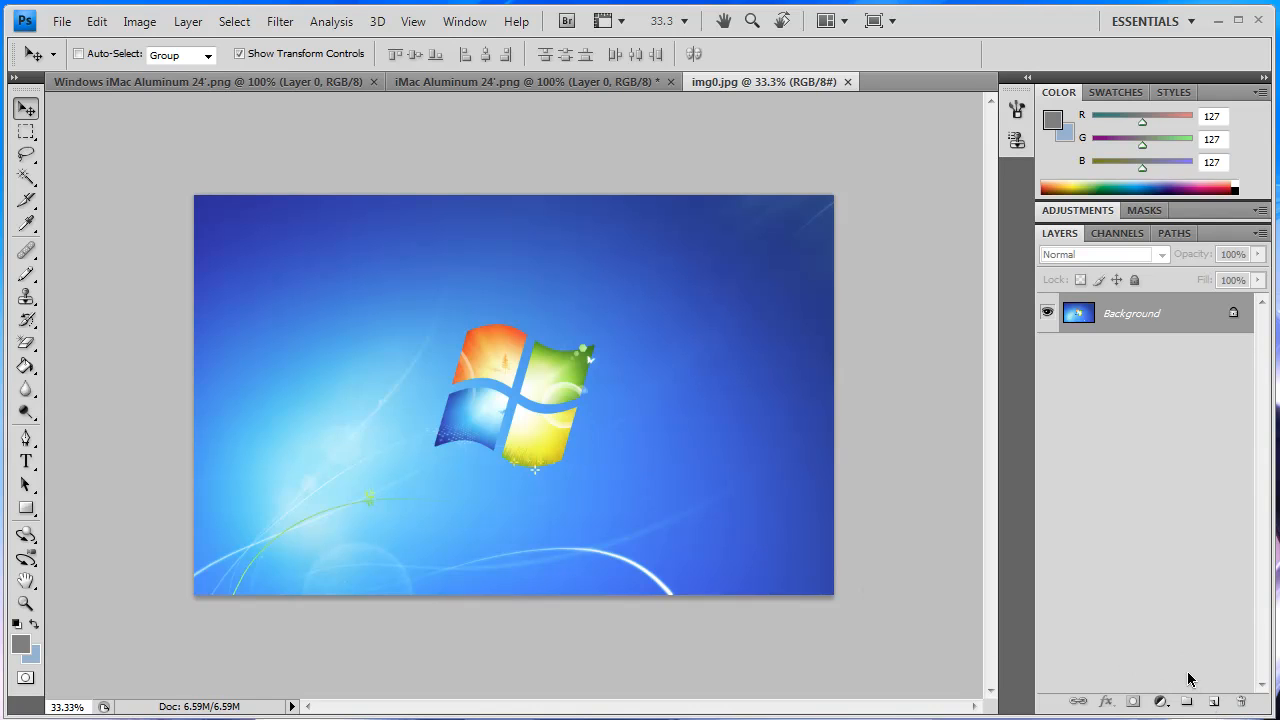
pyautogui.moveTo(1212, 700)
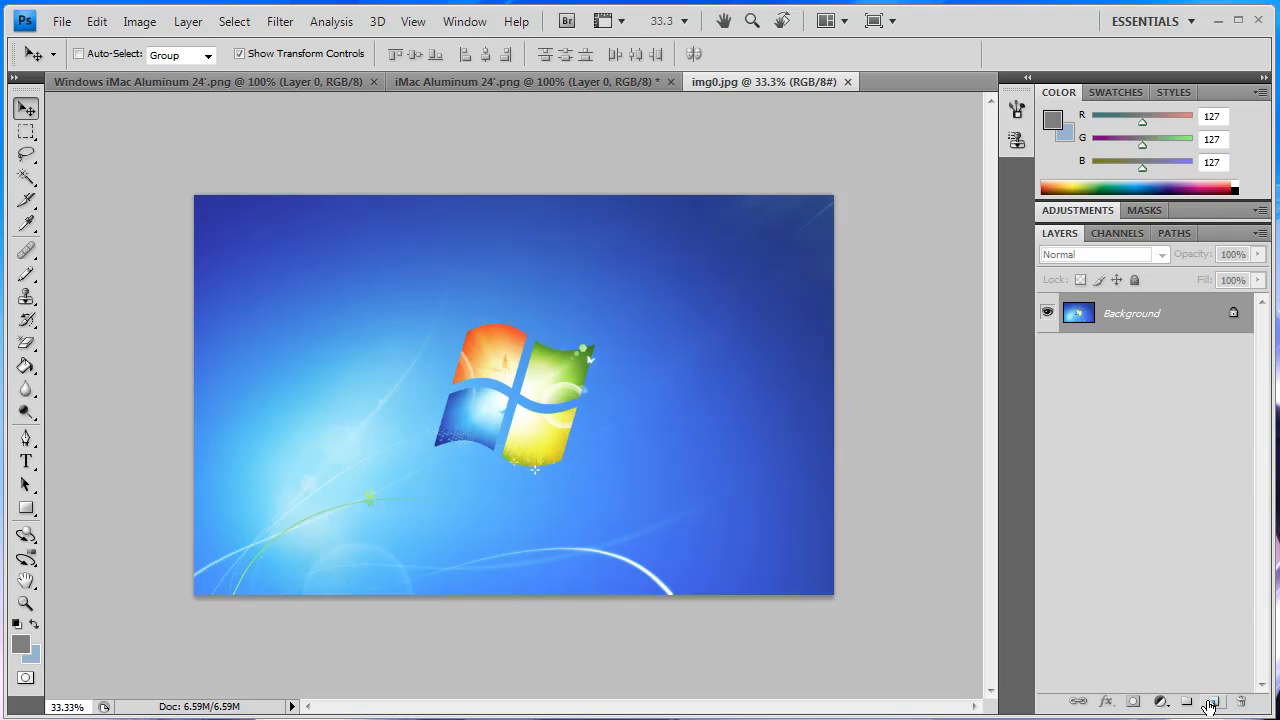
# Add a new empty layer and ready a rectangular selection for the top half
pyautogui.click(1212, 700)
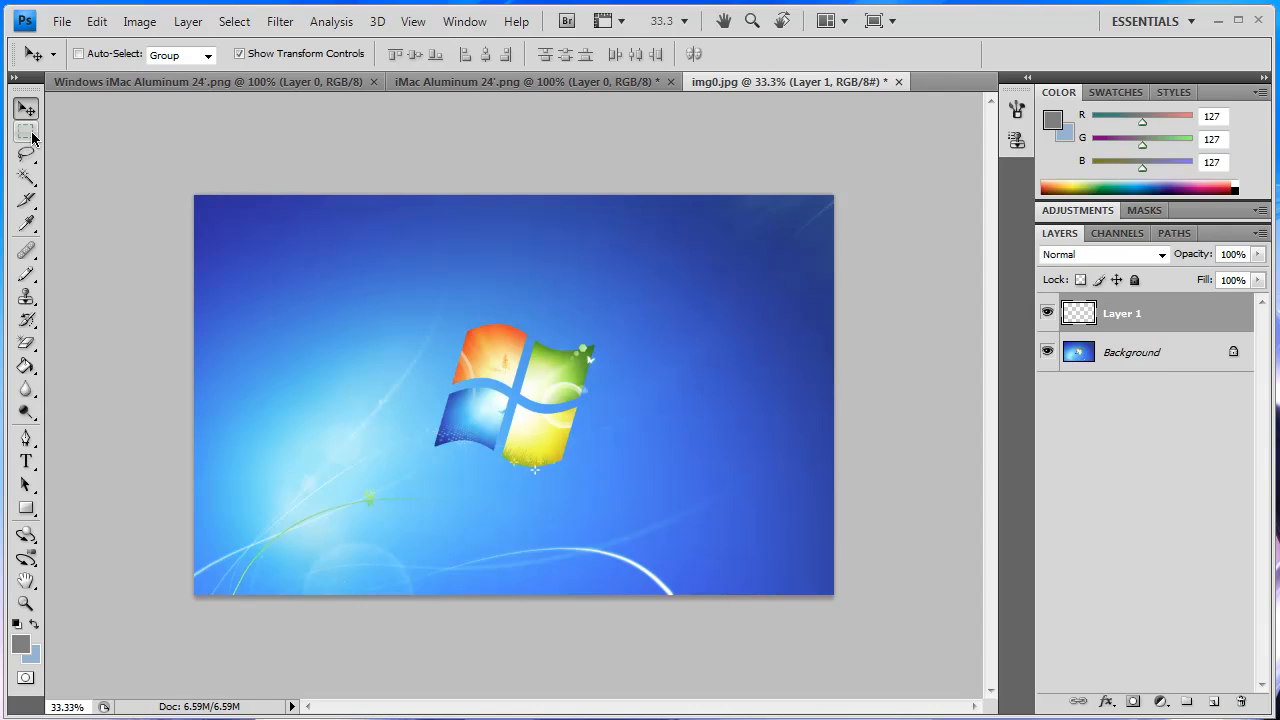
pyautogui.click(26, 132)
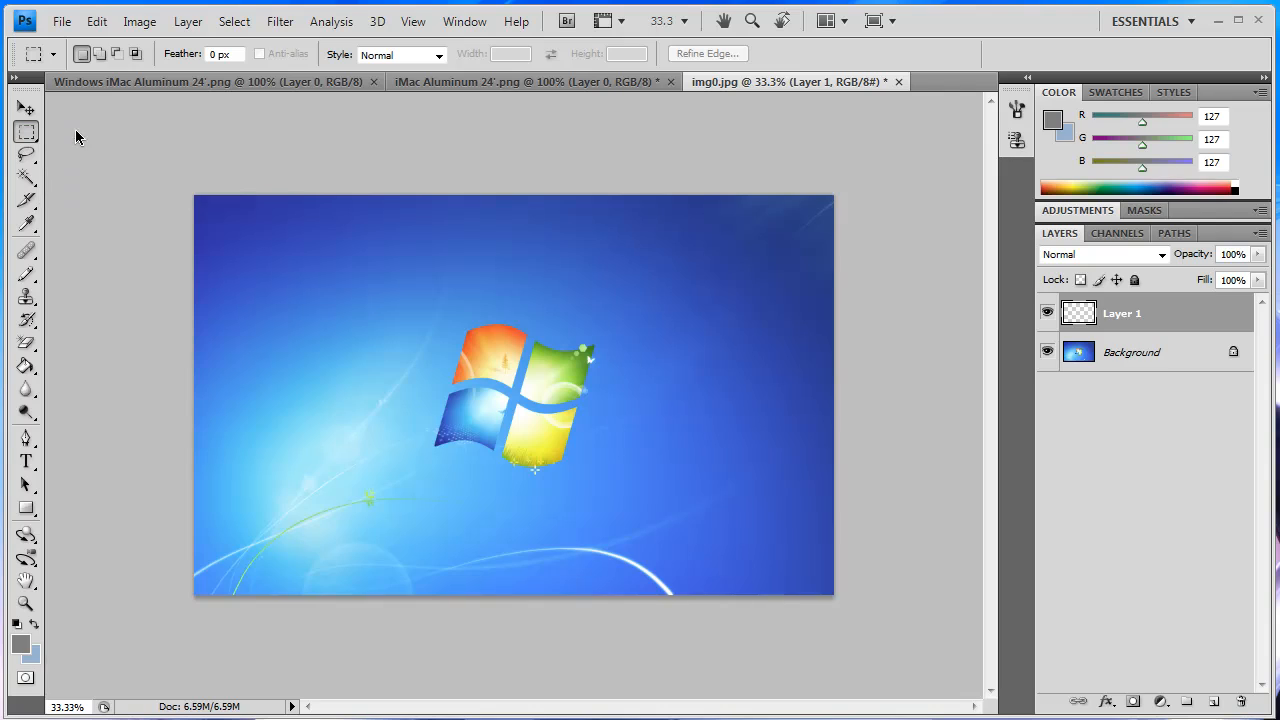
pyautogui.moveTo(504, 168)
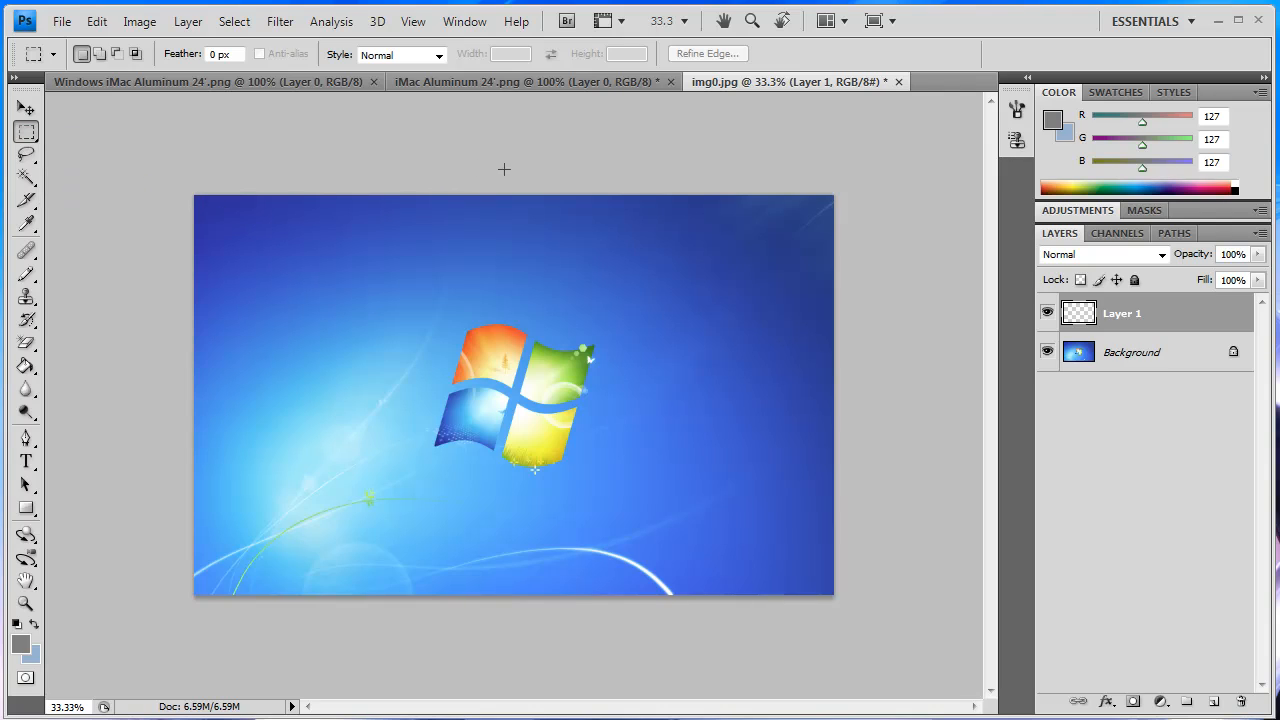
pyautogui.moveTo(504, 192)
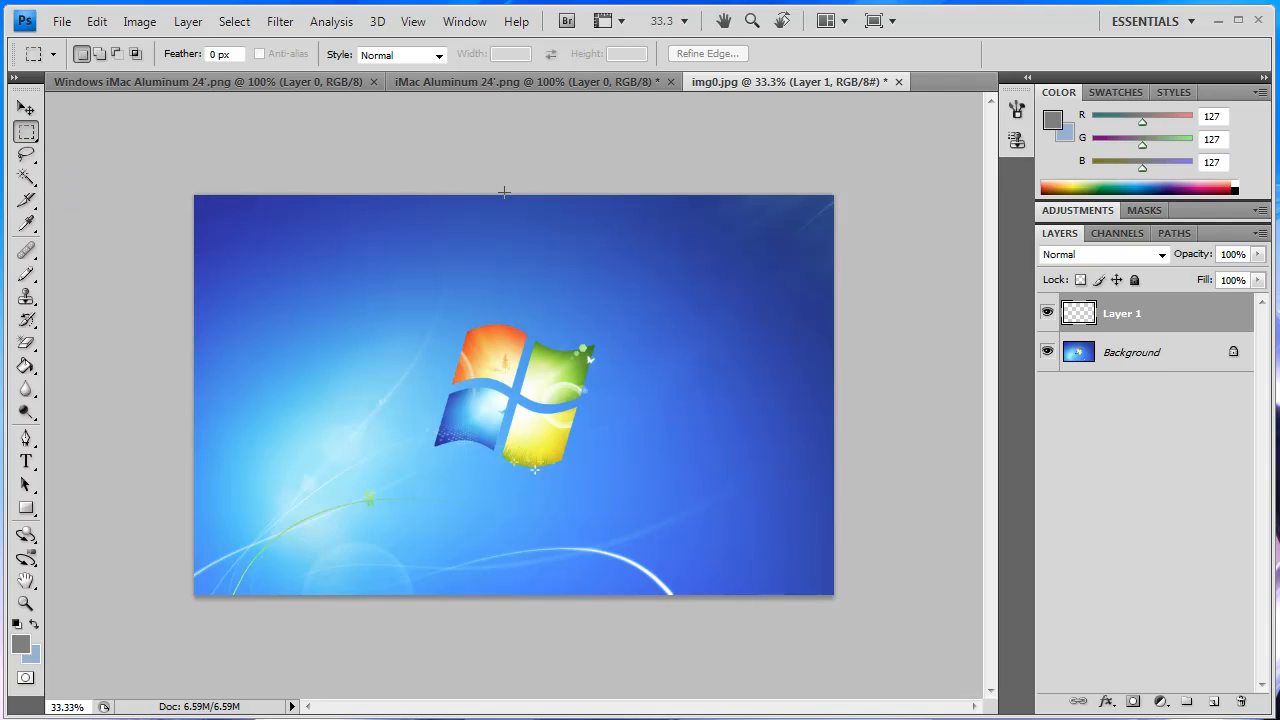
pyautogui.moveTo(192, 196)
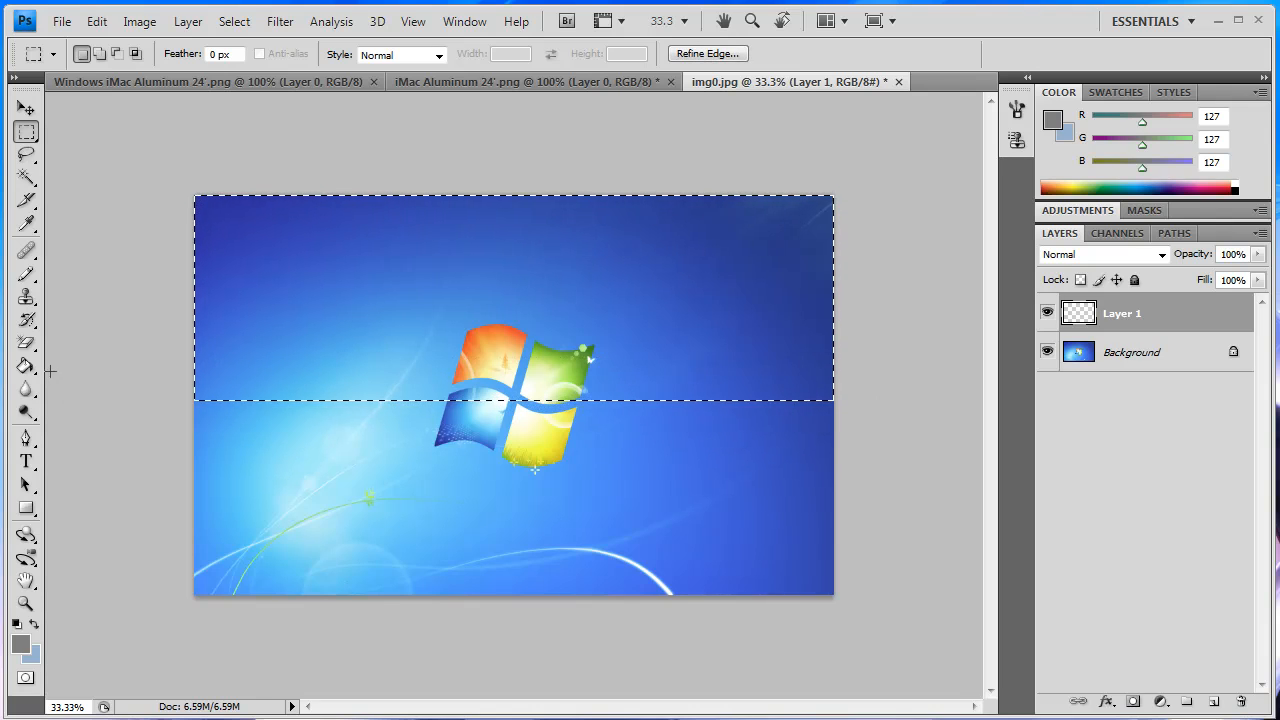
# Fill the top-half selection with white using the Paint Bucket and blend Layer 1 with Soft Light
pyautogui.click(26, 368)
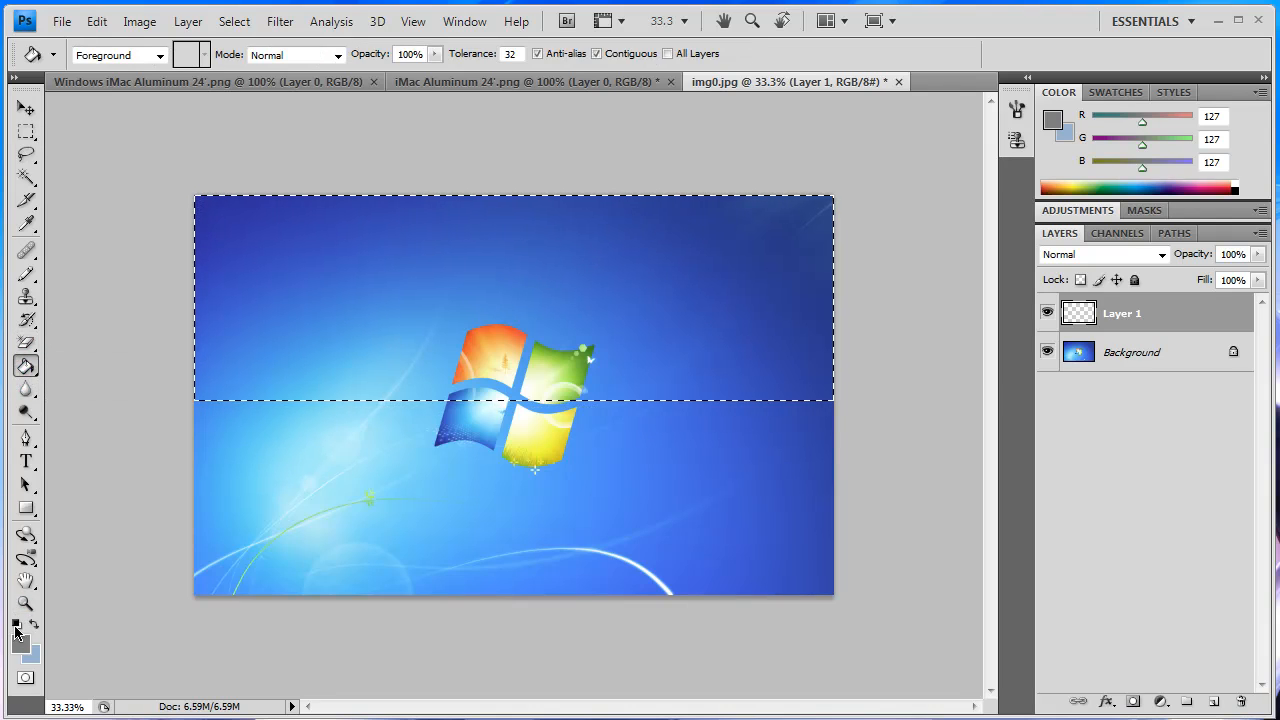
pyautogui.click(16, 624)
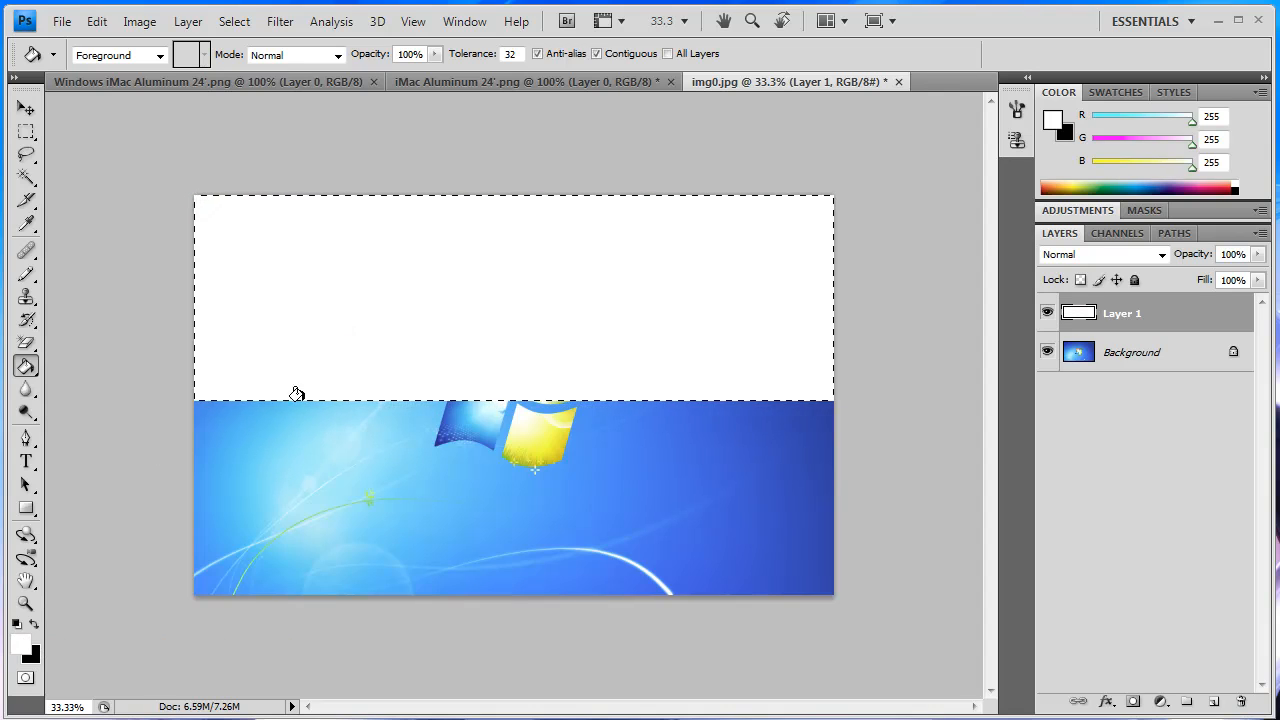
pyautogui.moveTo(1164, 268)
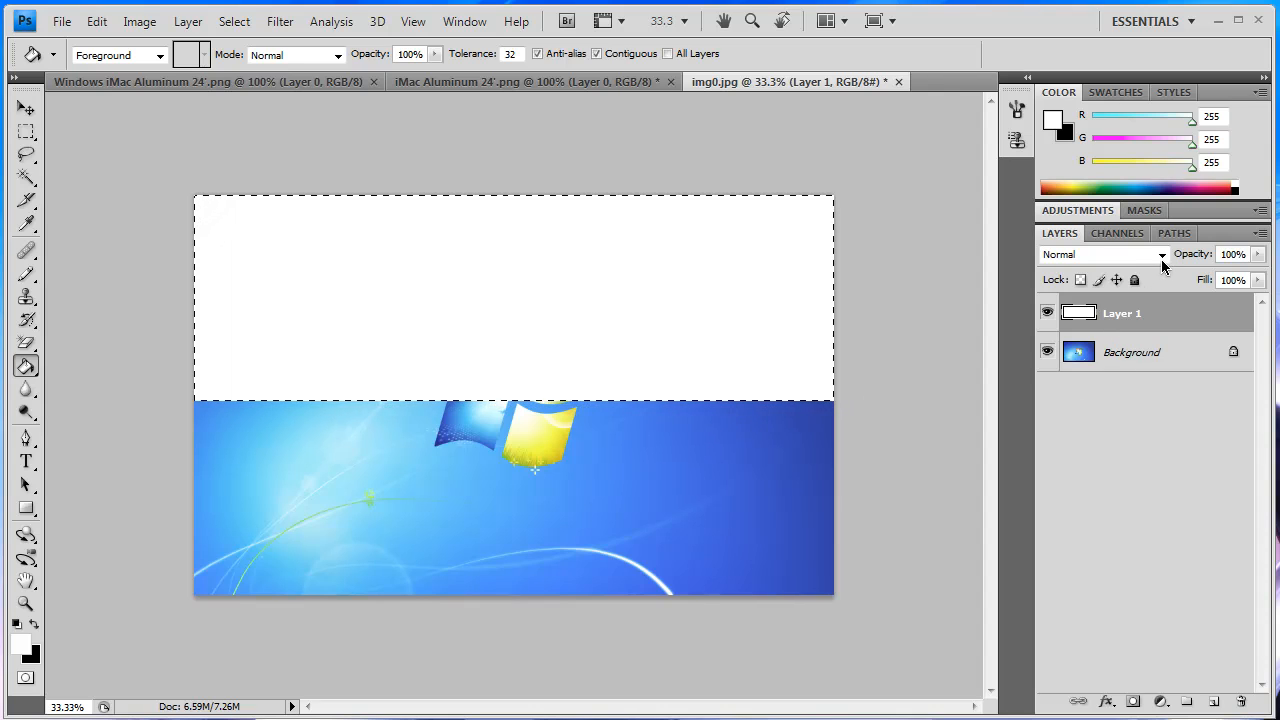
pyautogui.click(1160, 254)
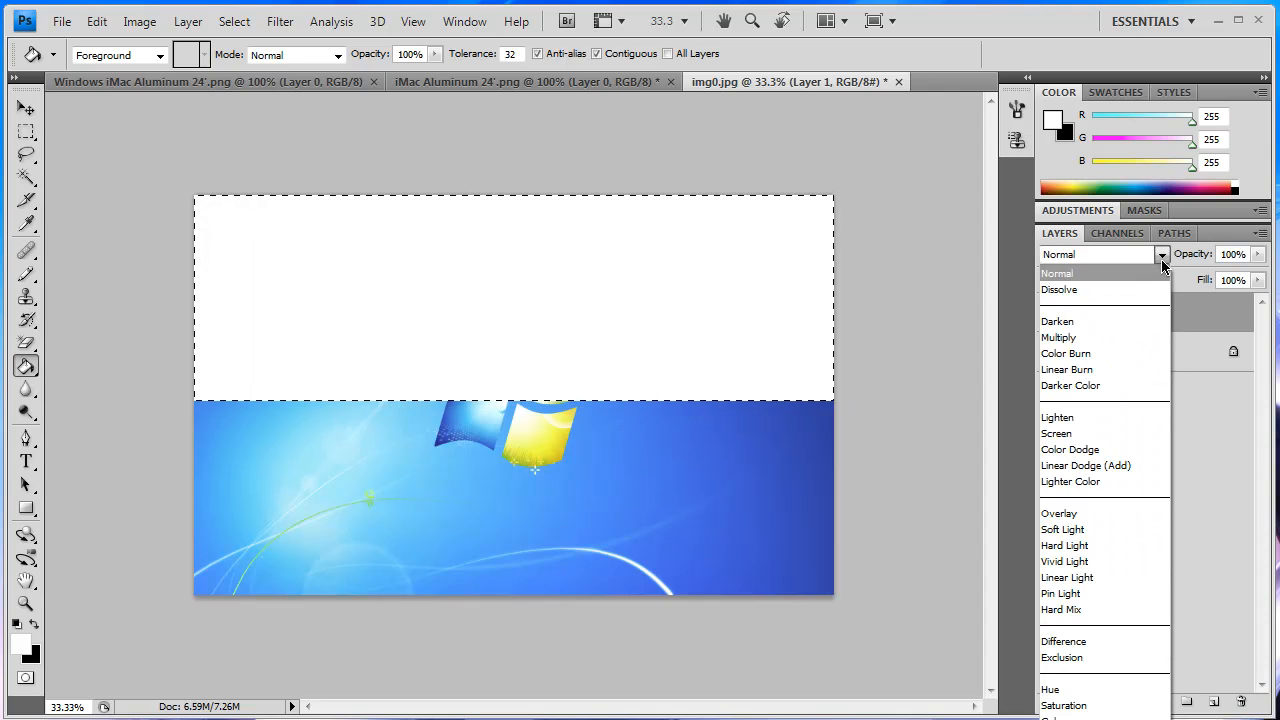
pyautogui.moveTo(1096, 528)
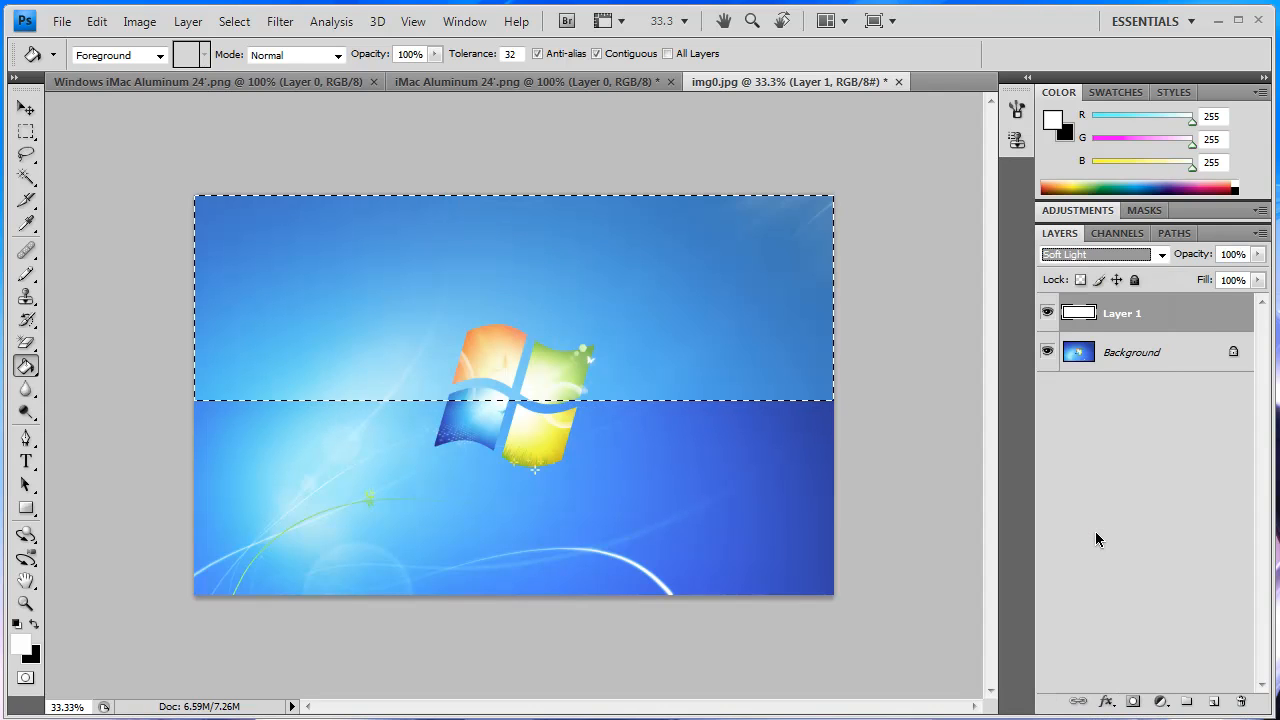
pyautogui.click(1132, 352)
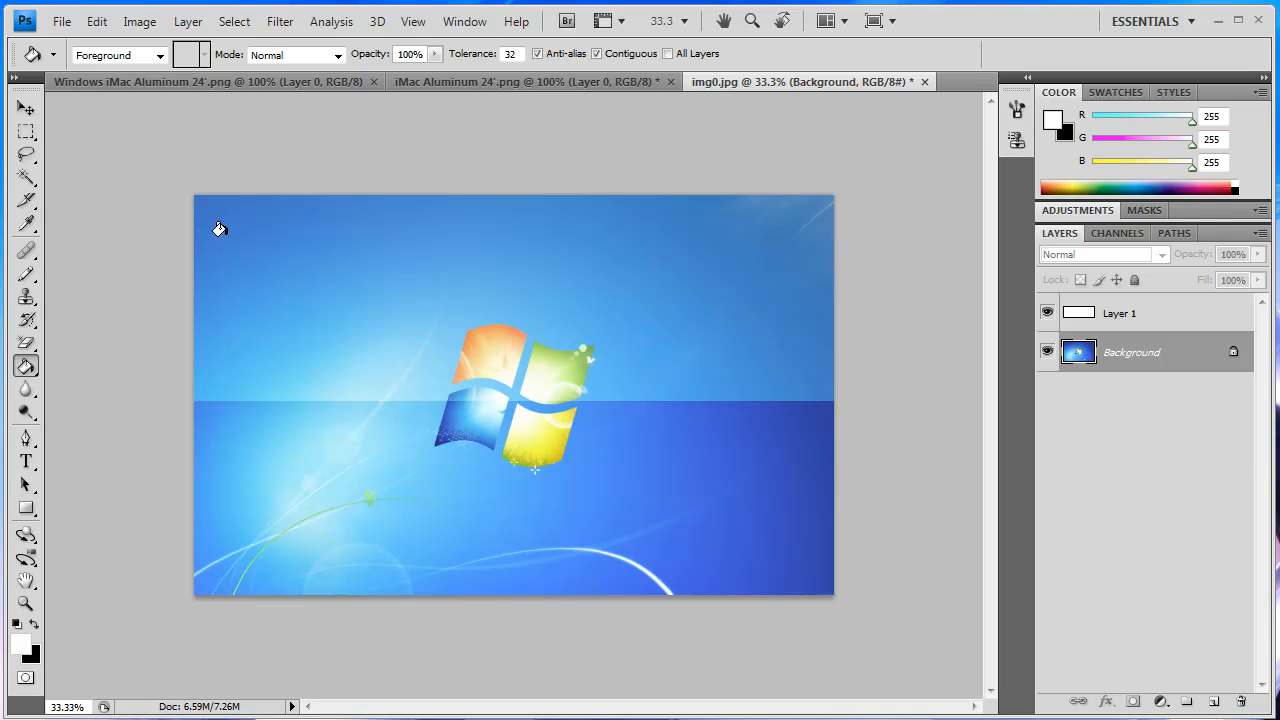
pyautogui.moveTo(264, 250)
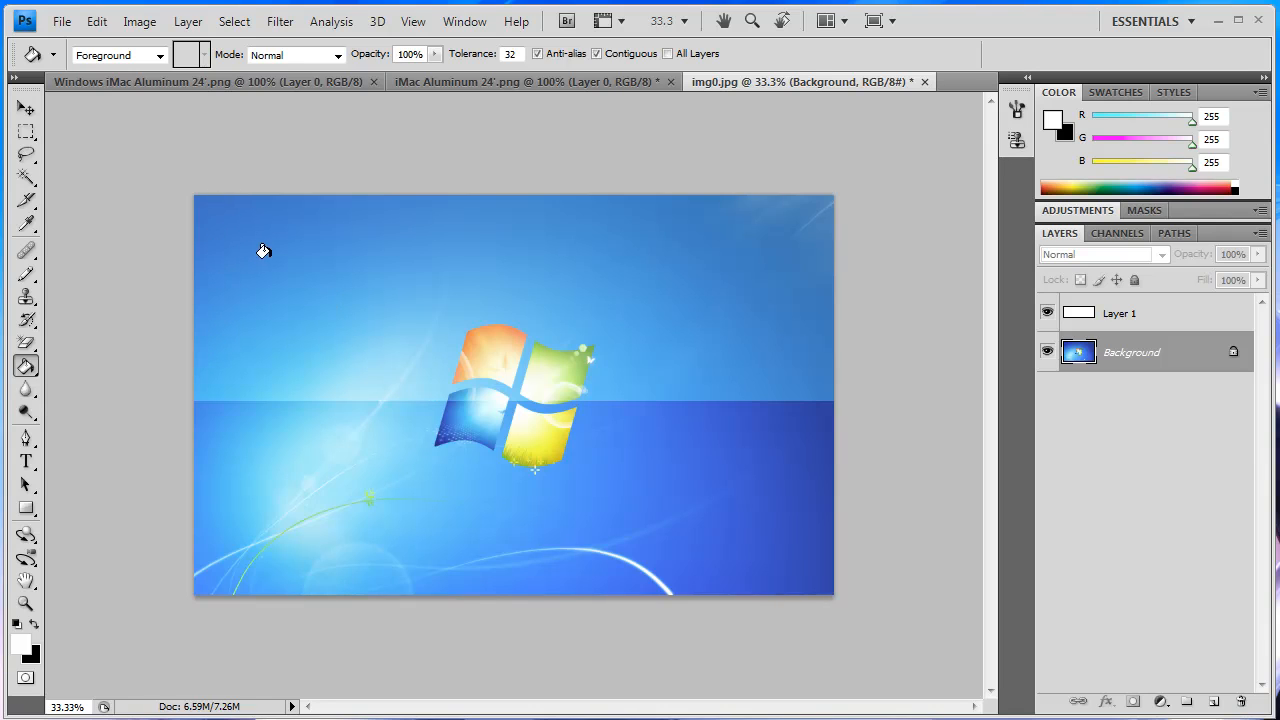
pyautogui.moveTo(1058, 268)
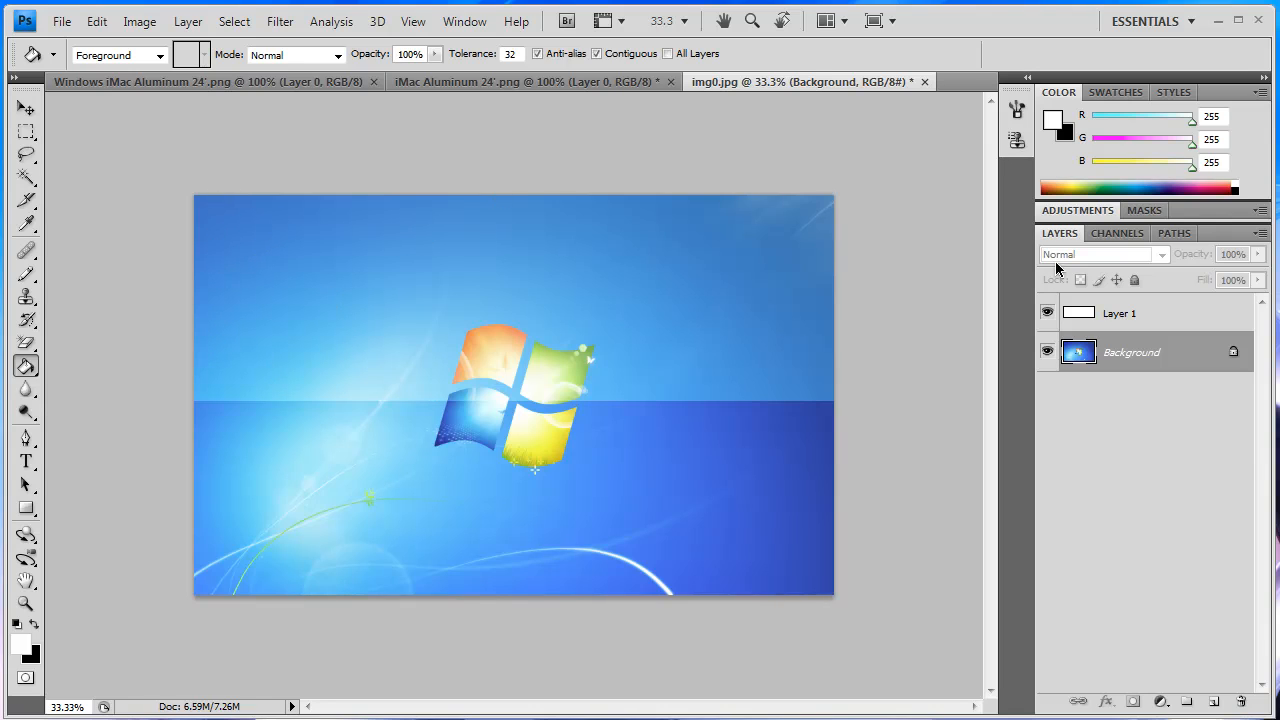
# Delete the straight-edged white Layer 1 and add a fresh empty layer above Background
pyautogui.click(1104, 254)
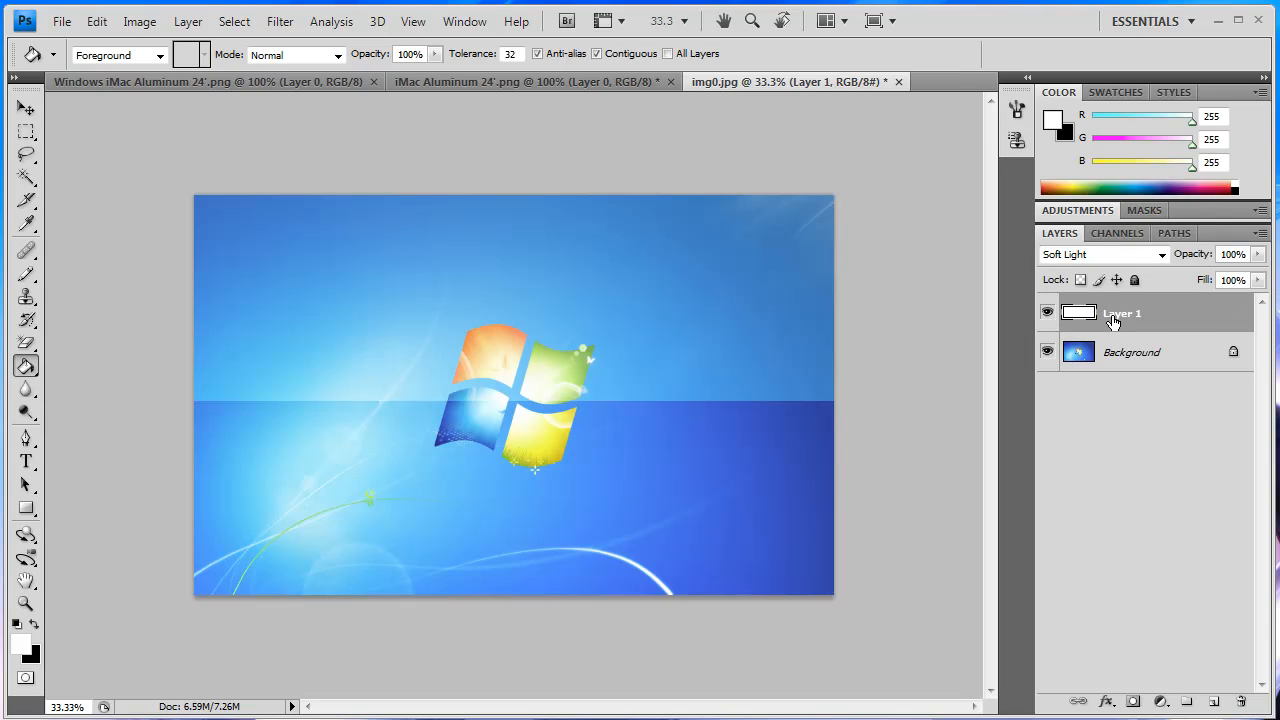
pyautogui.click(1212, 700)
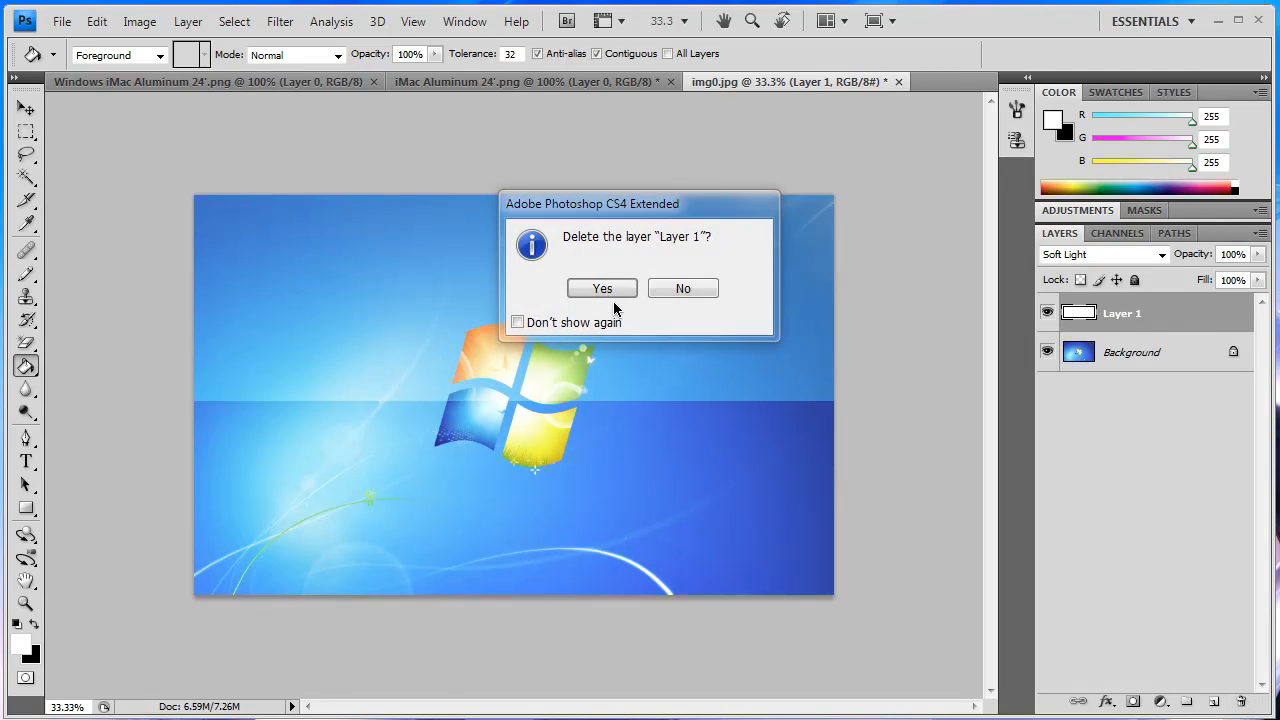
pyautogui.click(600, 288)
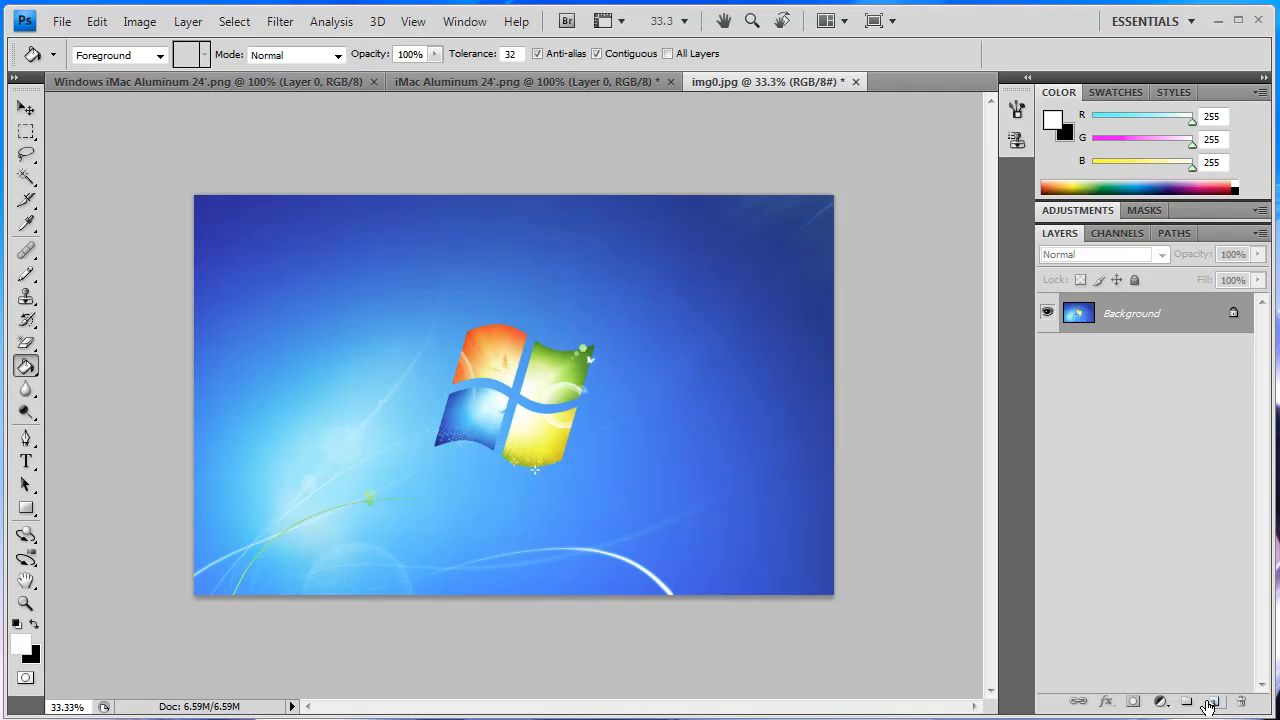
pyautogui.click(1212, 700)
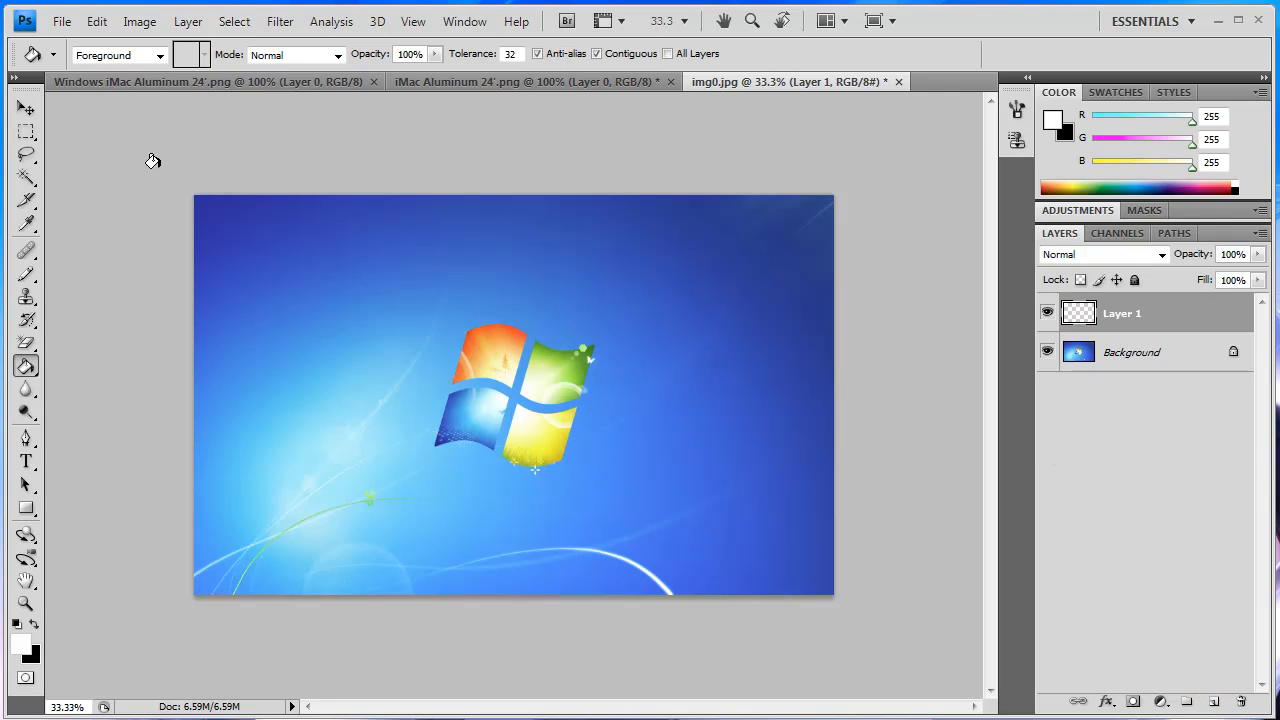
# Outline an elliptical selection across the top with the Elliptical Marquee for the curved shine
pyautogui.click(26, 156)
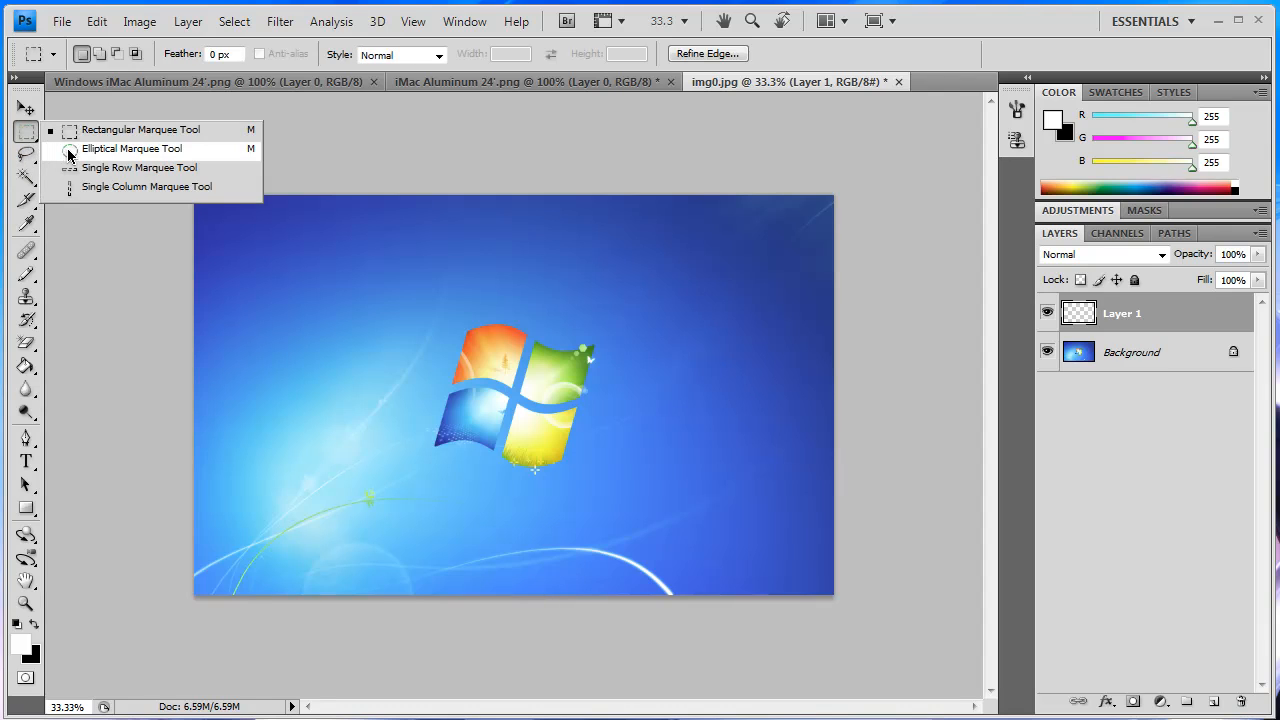
pyautogui.click(132, 148)
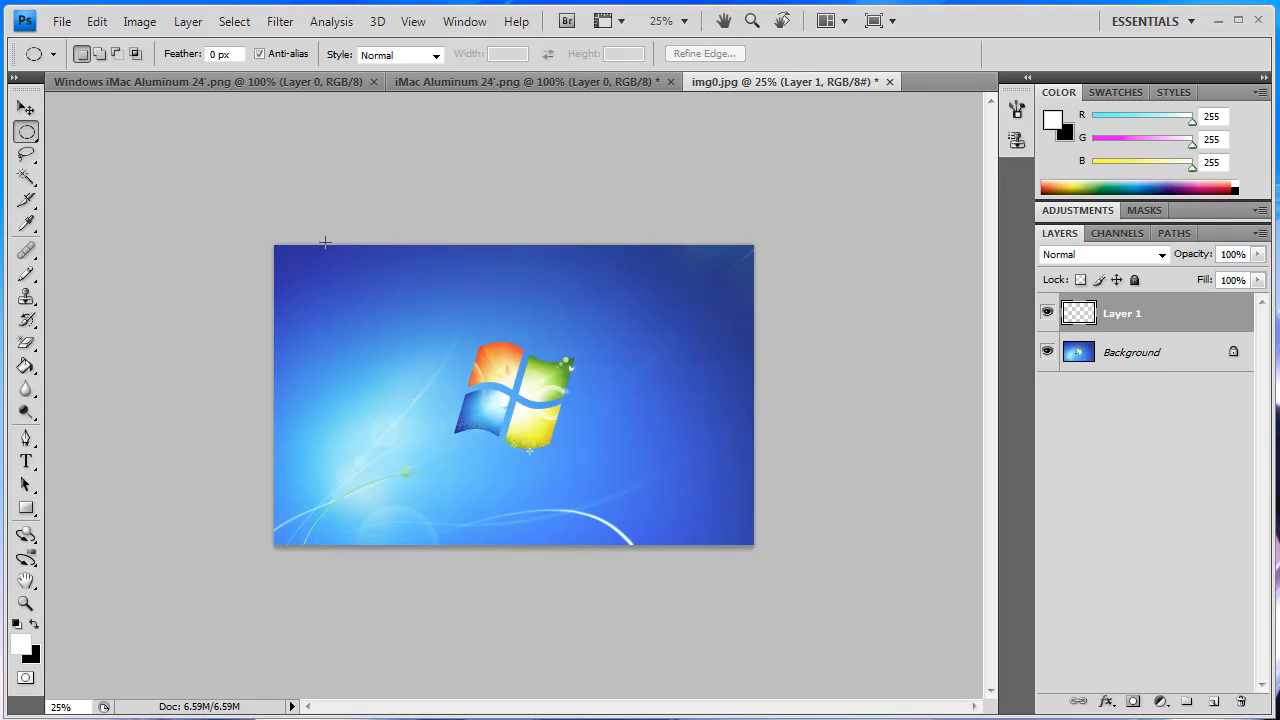
pyautogui.moveTo(228, 180)
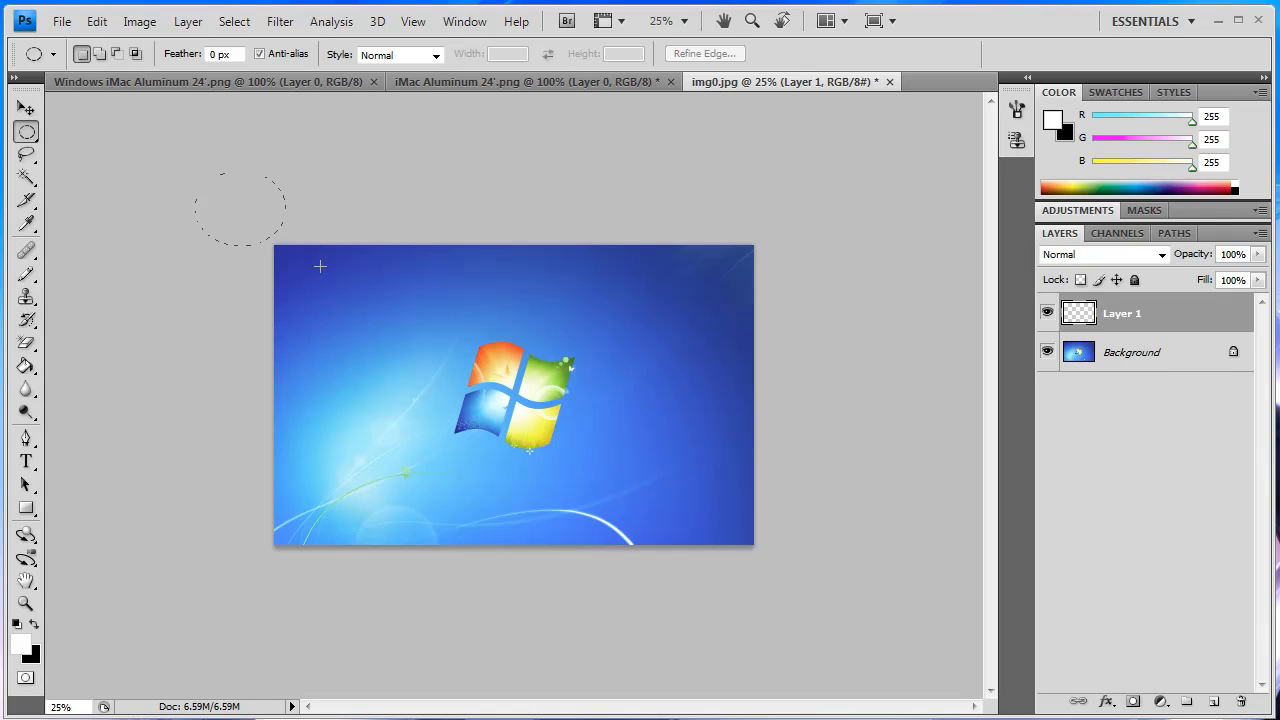
pyautogui.moveTo(320, 264); pyautogui.dragTo(822, 388)
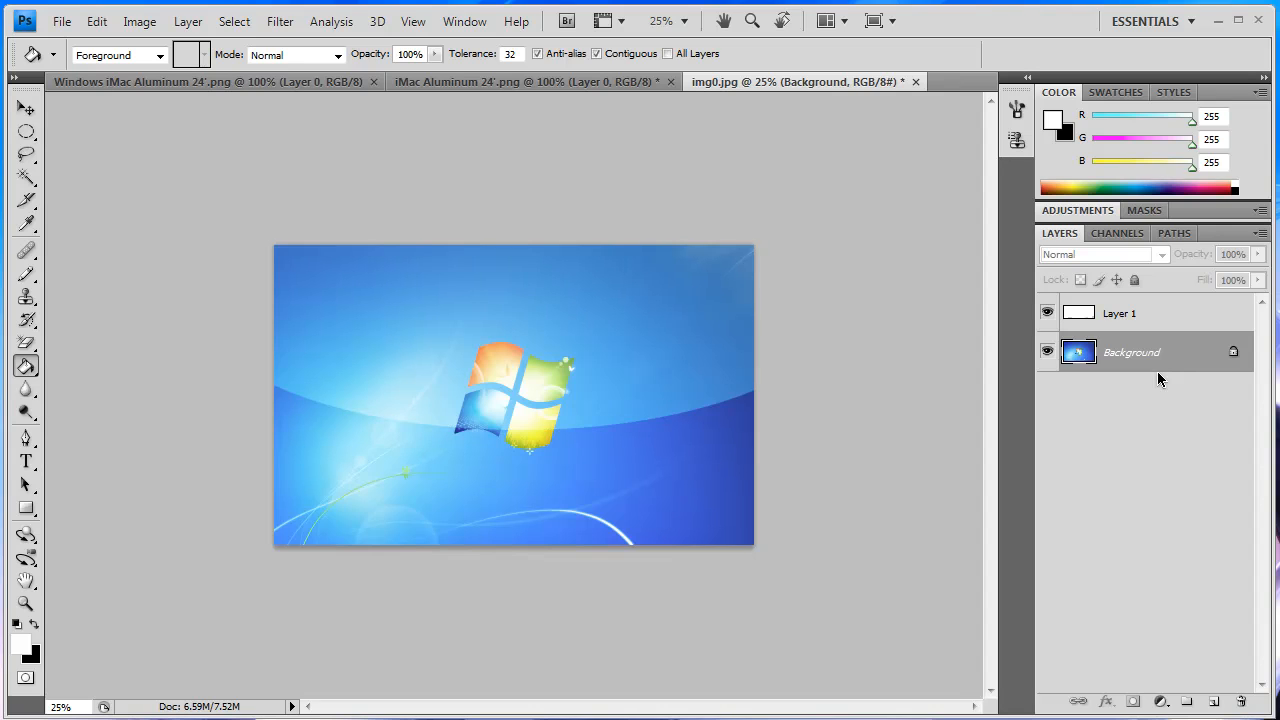
pyautogui.moveTo(670, 368)
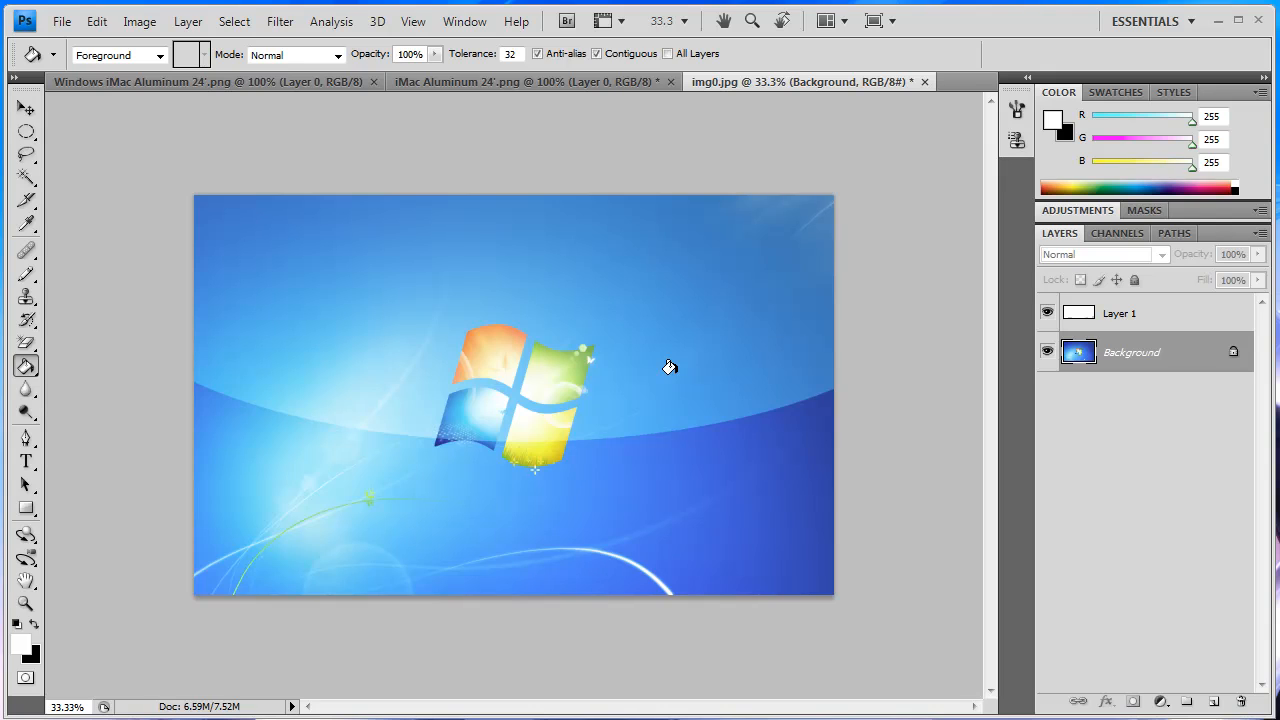
pyautogui.moveTo(866, 356)
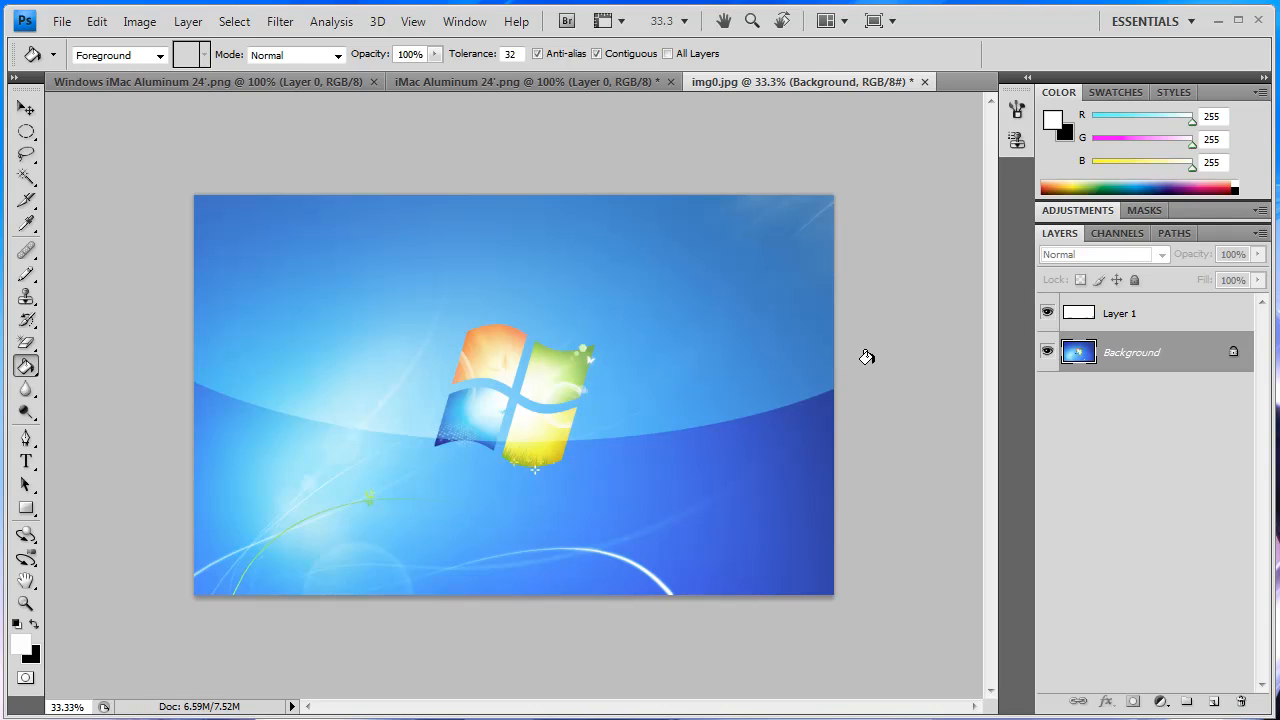
pyautogui.moveTo(230, 278)
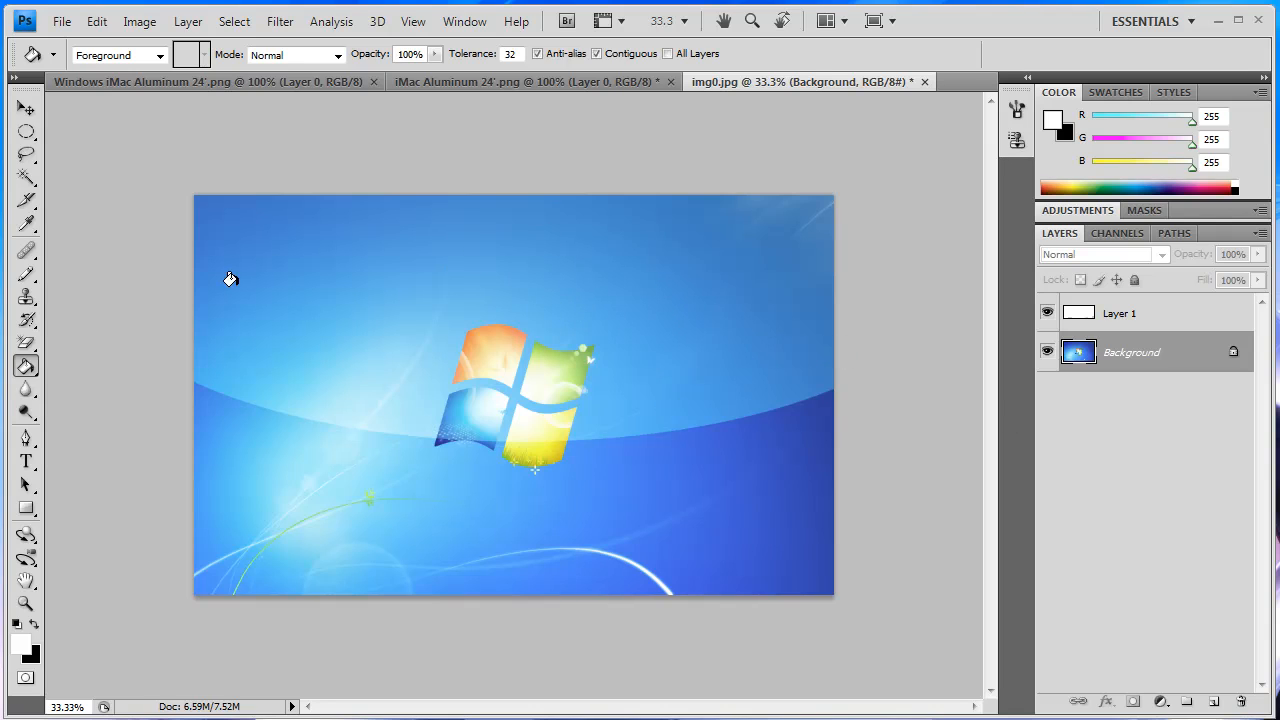
pyautogui.click(62, 20)
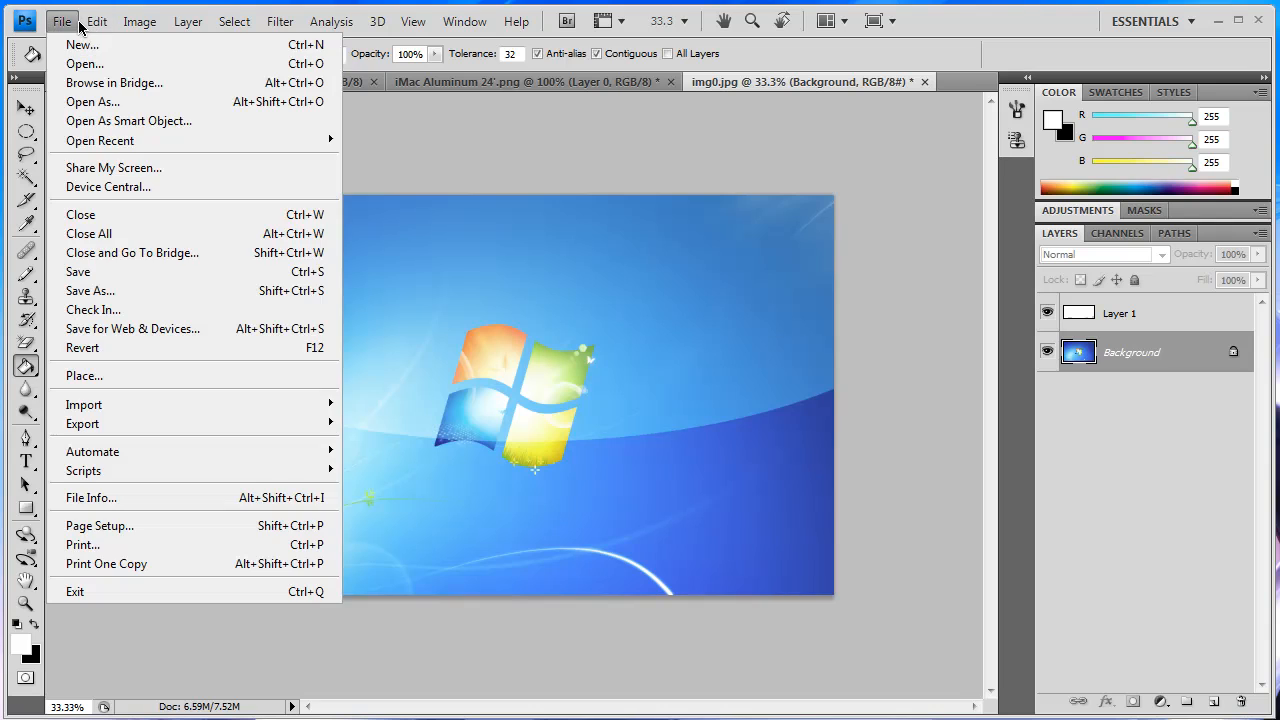
pyautogui.click(90, 290)
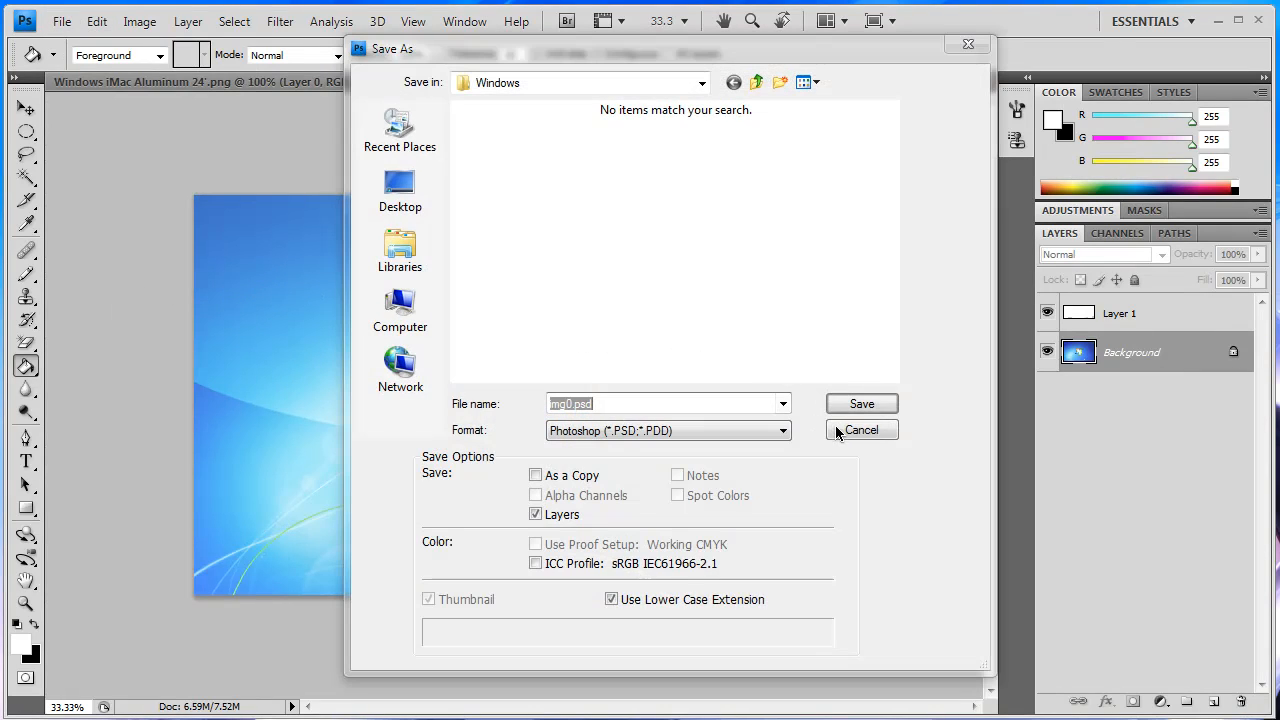
pyautogui.click(860, 430)
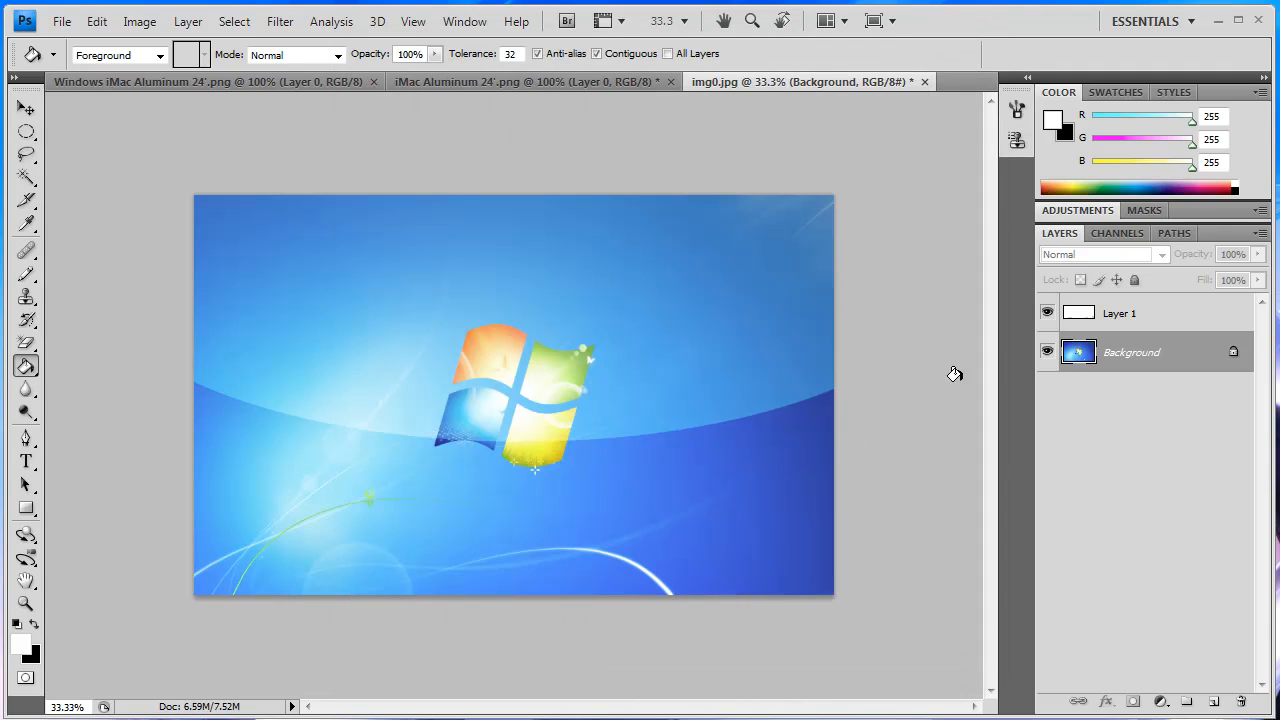
pyautogui.moveTo(1260, 602)
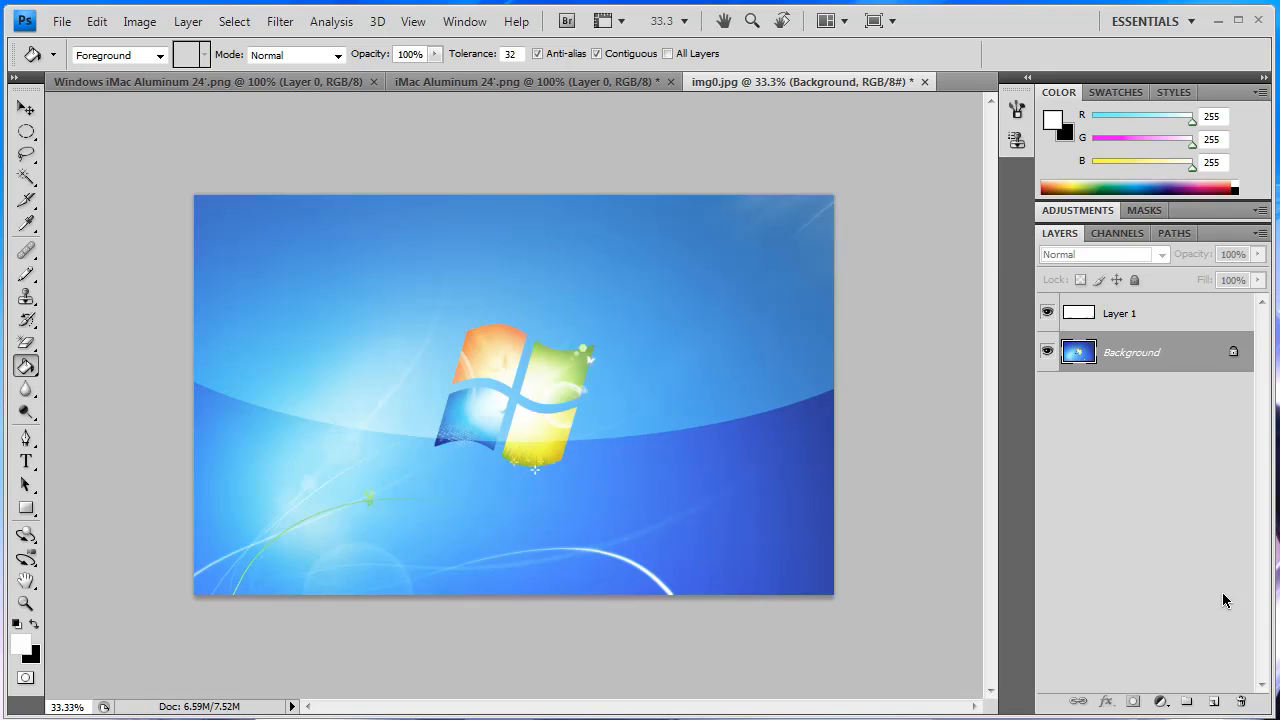
pyautogui.moveTo(1220, 670)
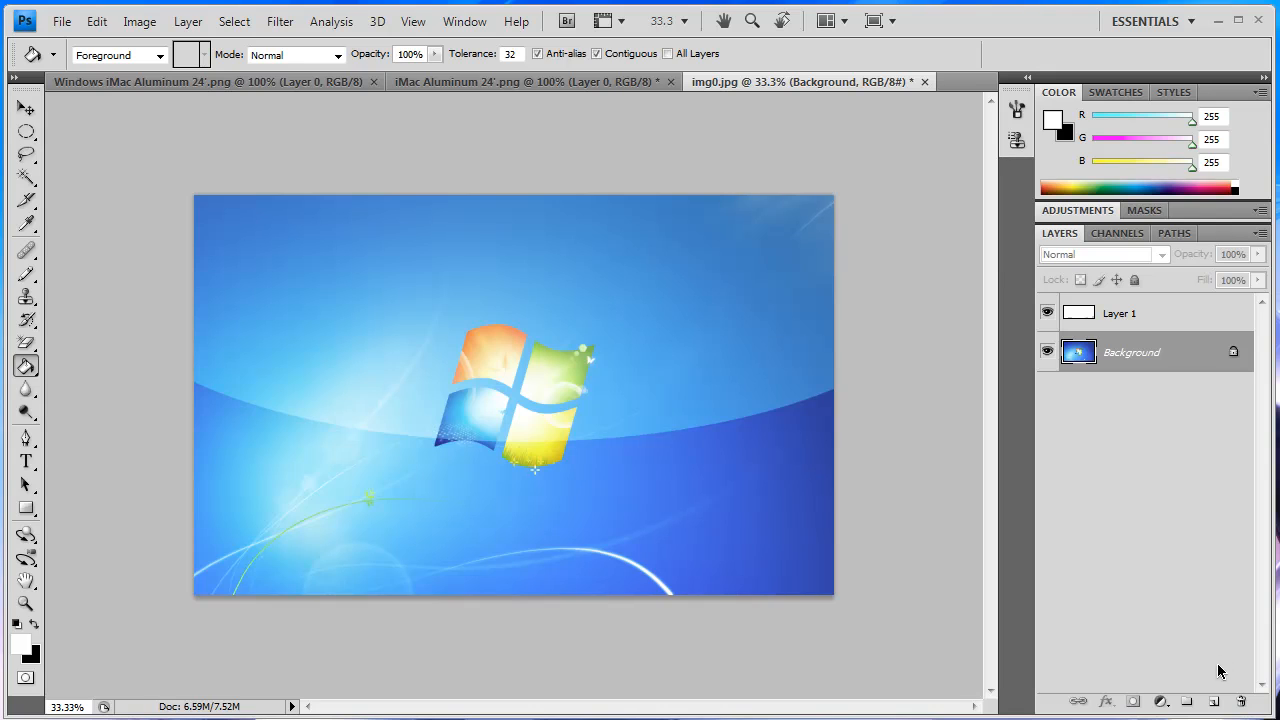